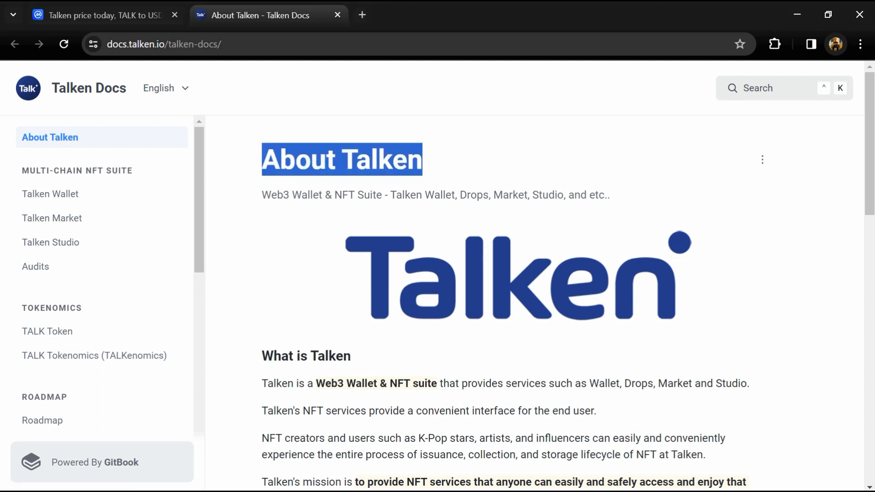
- Deselect the page title and scroll down the current Talken Docs page
{"action": "left_click", "coordinate": [303, 184]}
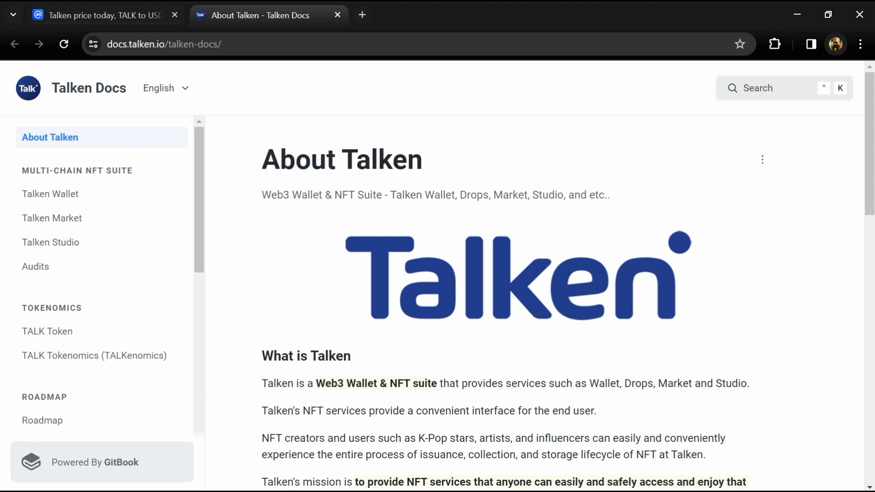
{"action": "mouse_move", "coordinate": [242, 217]}
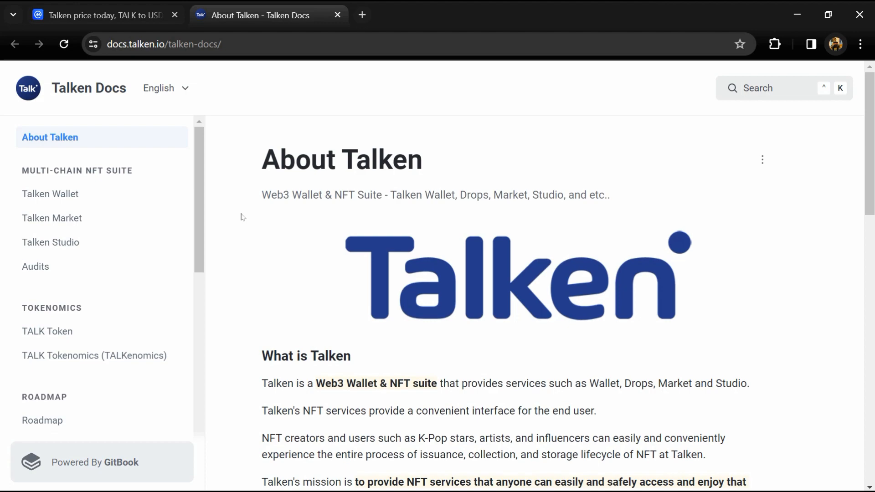
{"action": "scroll", "scroll_direction": "down", "scroll_amount": 3}
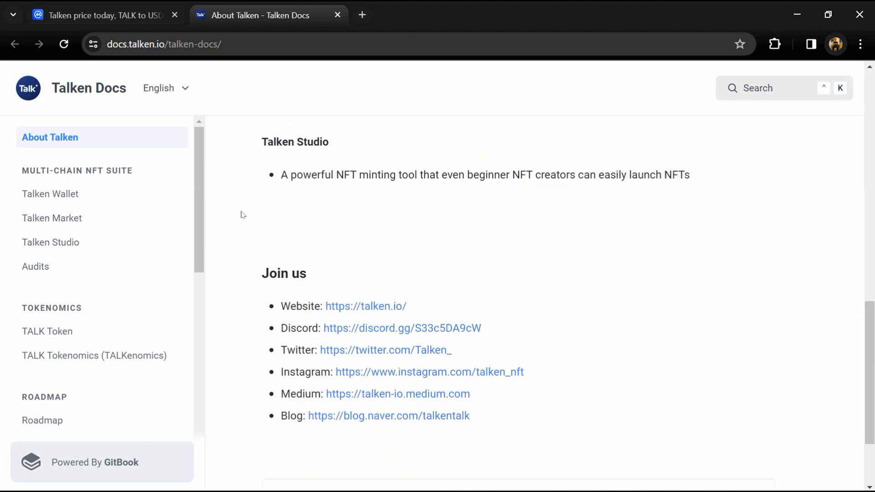
{"action": "scroll", "scroll_direction": "down", "scroll_amount": 3}
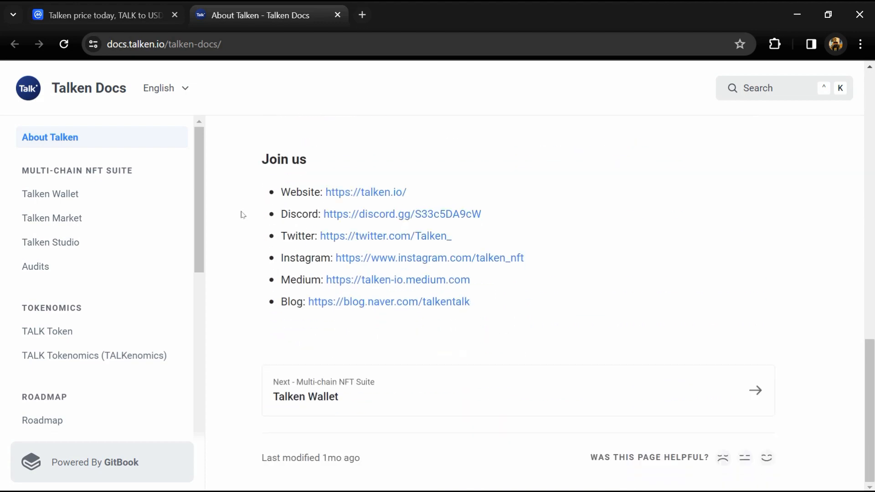
- View the Talken Wallet page's supported chains, wallet features and Web3 browser section
{"action": "left_click", "coordinate": [45, 200]}
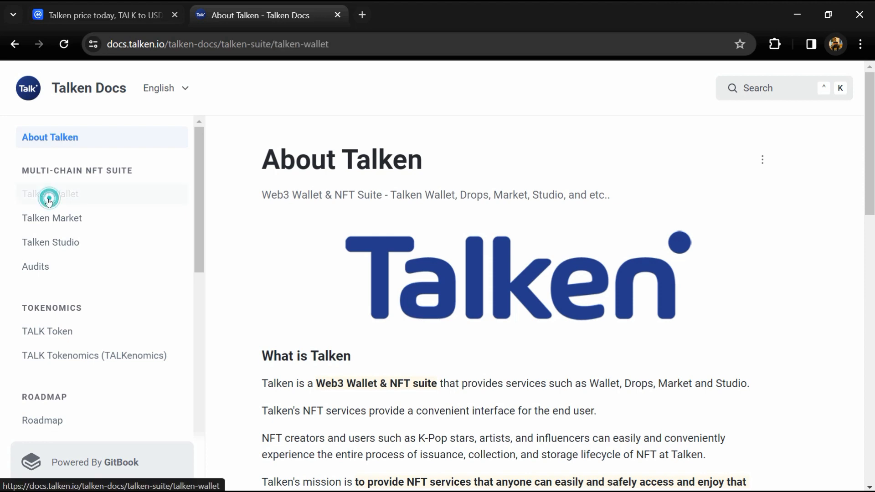
{"action": "left_click", "coordinate": [48, 195]}
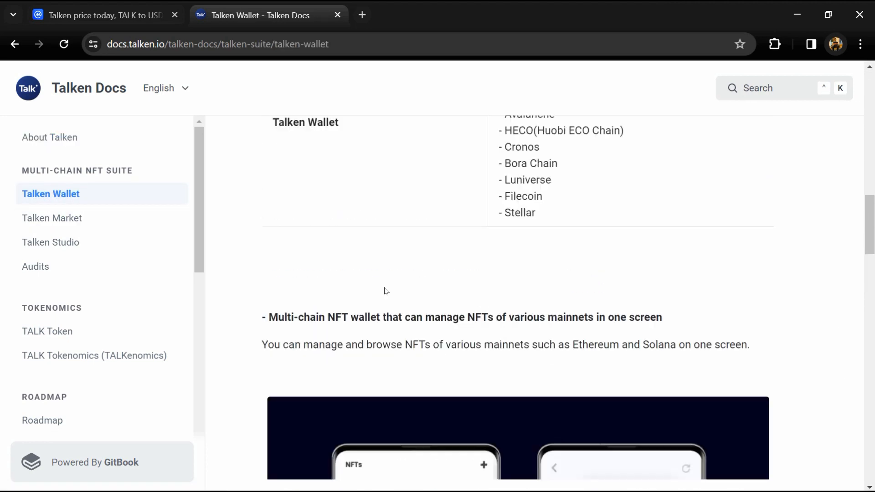
{"action": "scroll", "scroll_direction": "down", "scroll_amount": 3}
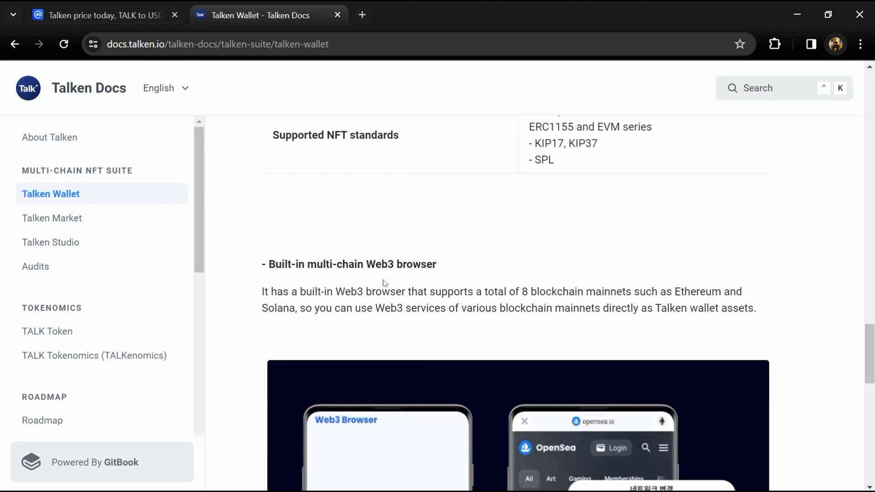
{"action": "scroll", "scroll_direction": "down", "scroll_amount": 3}
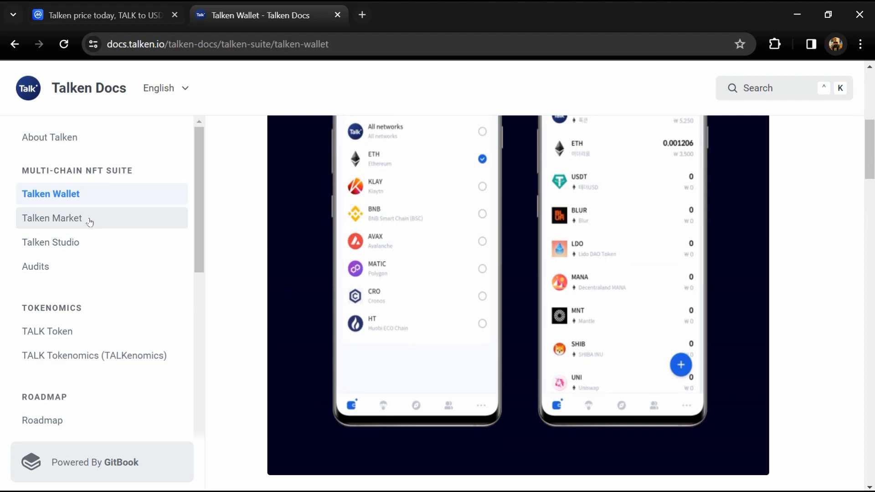
- View the Talken Market, Talken Studio and Audits pages with the HAECHI audit details, then head to TALK Token
{"action": "left_click", "coordinate": [51, 219]}
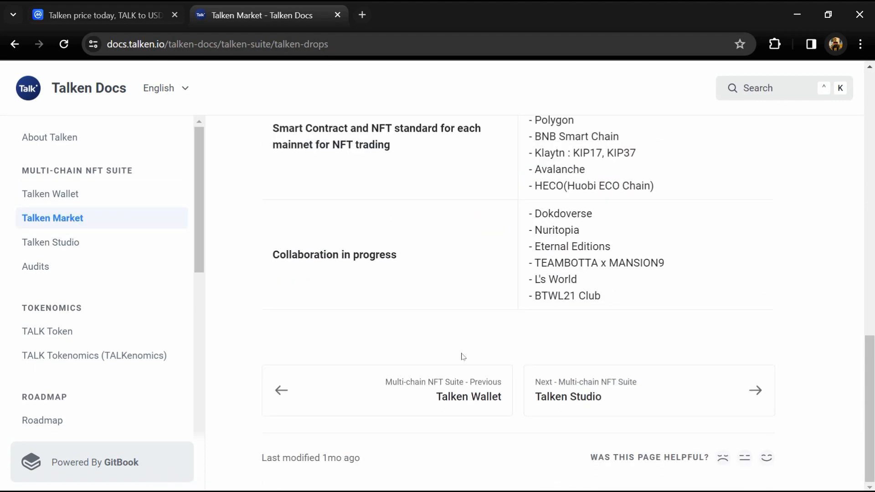
{"action": "scroll", "scroll_direction": "up", "scroll_amount": 3}
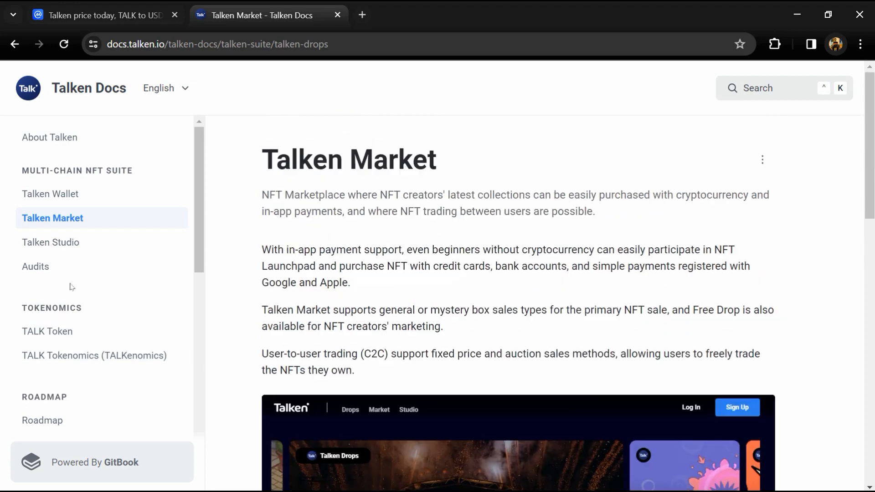
{"action": "left_click", "coordinate": [50, 242]}
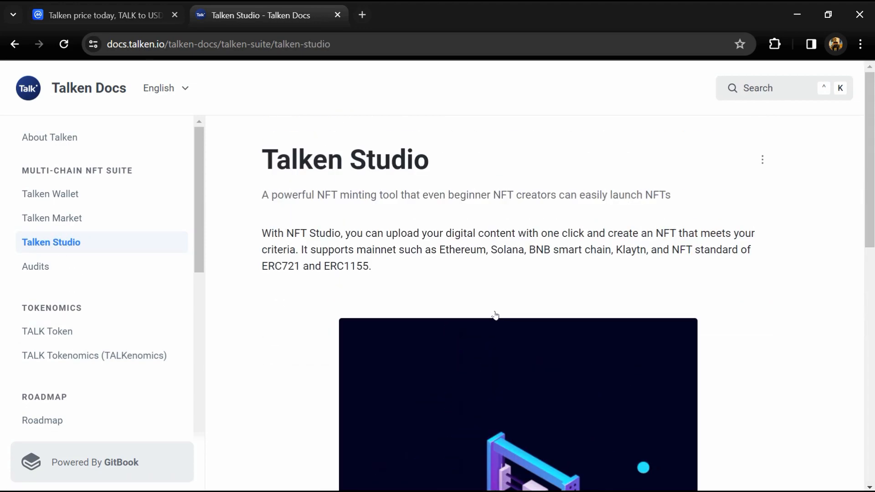
{"action": "mouse_move", "coordinate": [157, 297]}
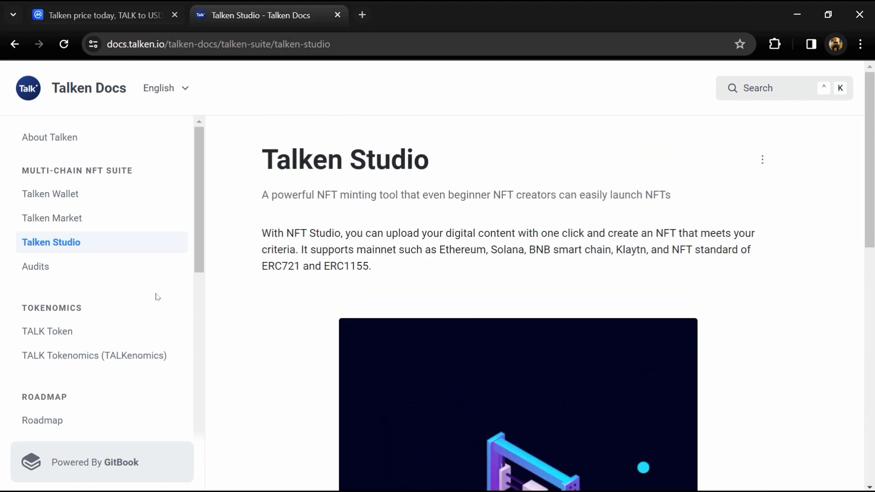
{"action": "left_click", "coordinate": [35, 266]}
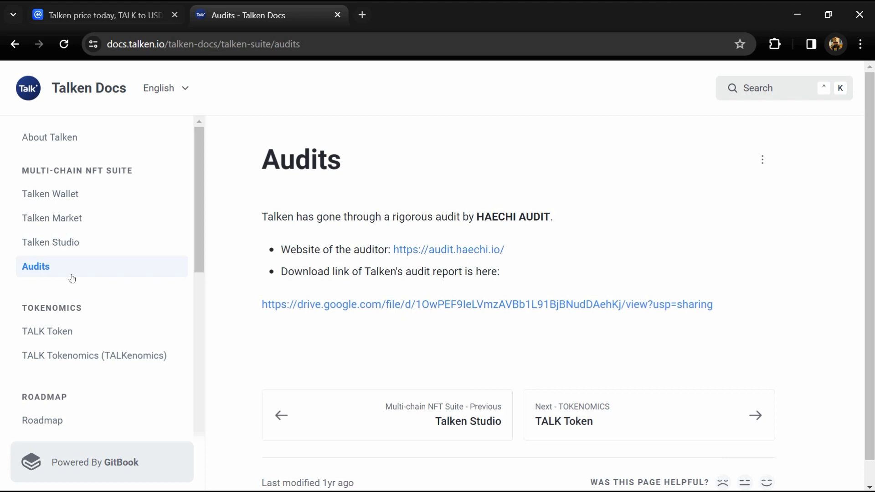
{"action": "left_click", "coordinate": [43, 333]}
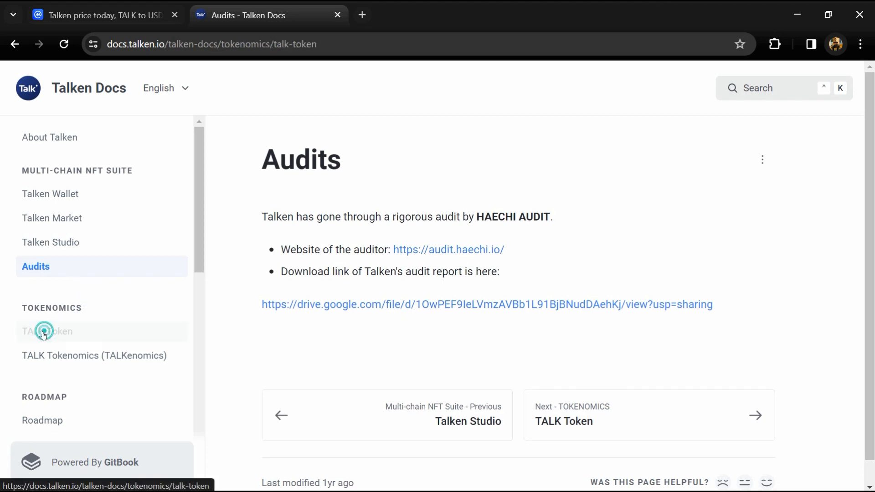
- Read the TALK Token page's contract address and supply overview
{"action": "left_click", "coordinate": [44, 332]}
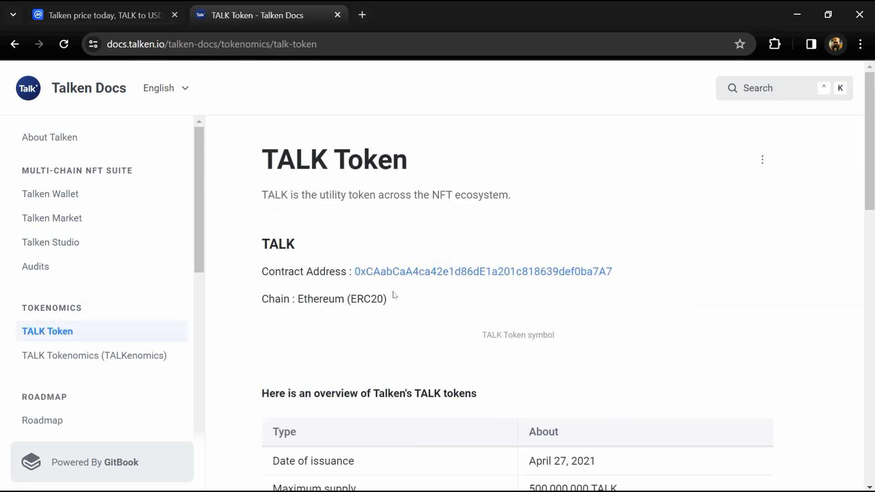
{"action": "scroll", "scroll_direction": "down", "scroll_amount": 3}
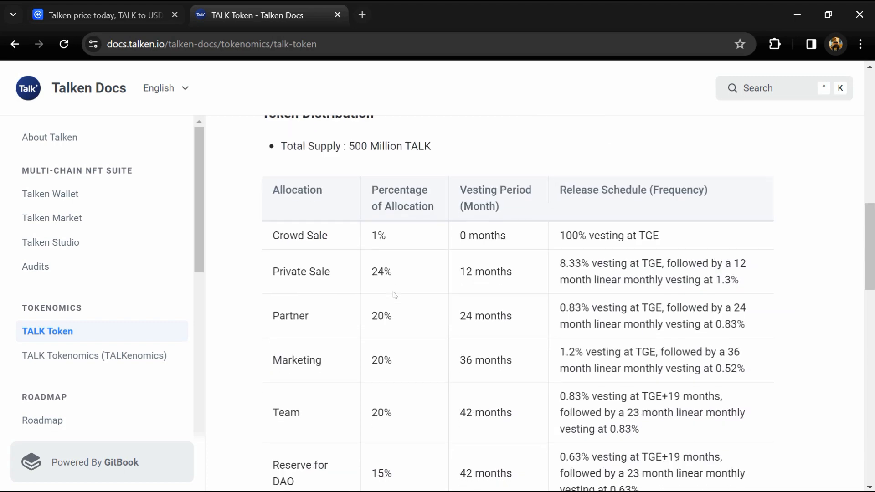
{"action": "scroll", "scroll_direction": "up", "scroll_amount": 3}
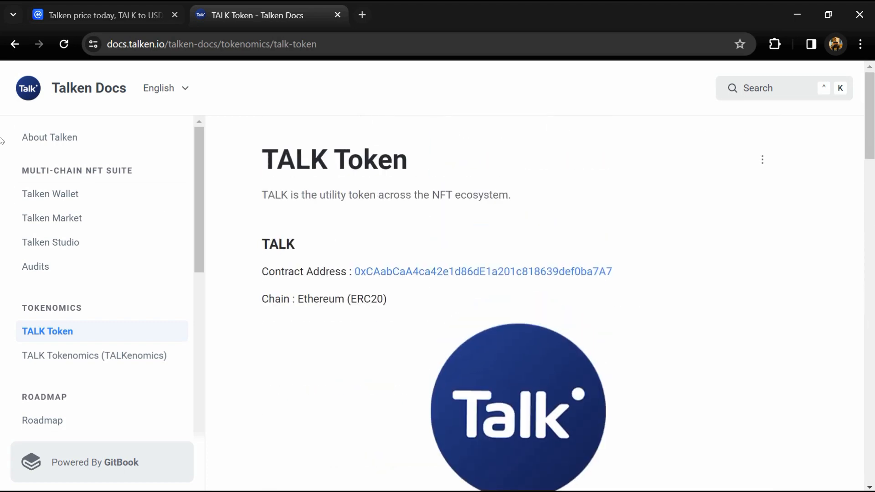
- Revisit Audits, then return to TALK Token and view its distribution table
{"action": "left_click", "coordinate": [36, 267]}
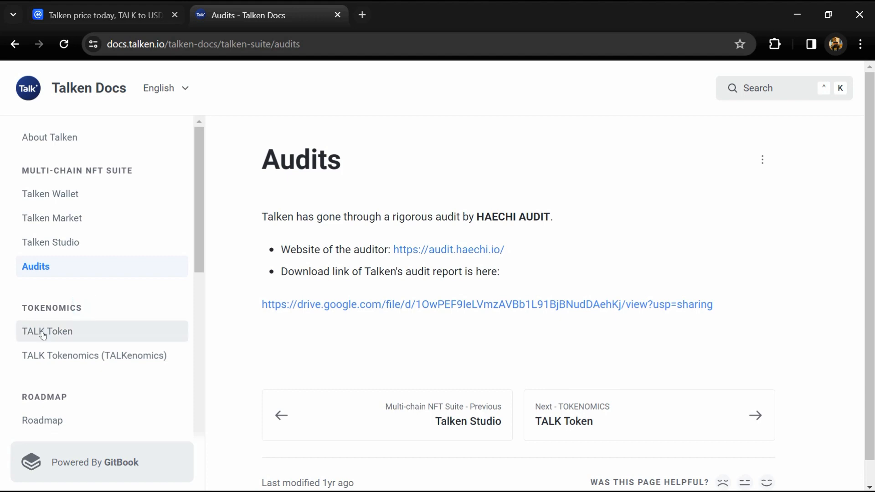
{"action": "left_click", "coordinate": [48, 332]}
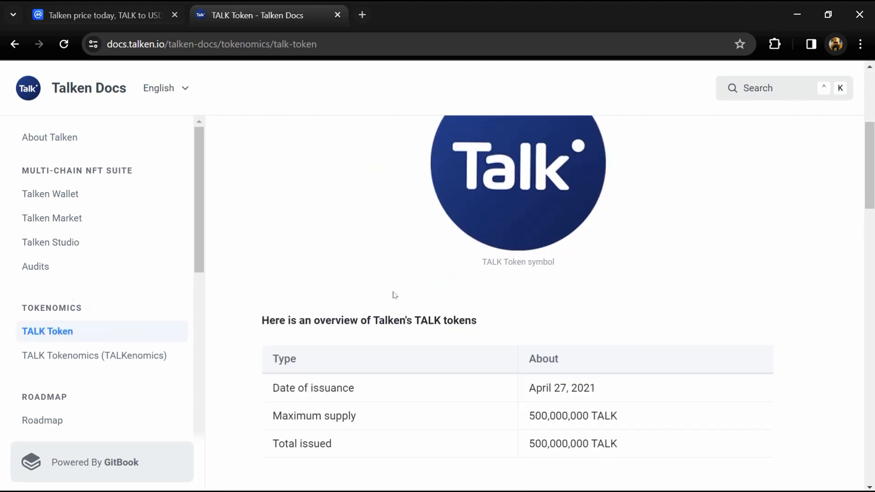
{"action": "scroll", "scroll_direction": "down", "scroll_amount": 3}
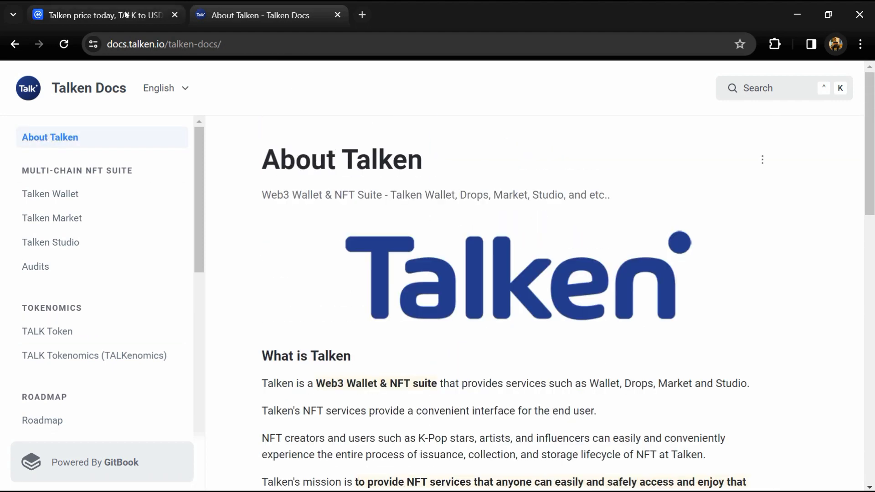
- On CoinMarketCap's Talken page, highlight the self-reported circulating supply and list the five TALK trading pairs in Markets
{"action": "left_click", "coordinate": [91, 15]}
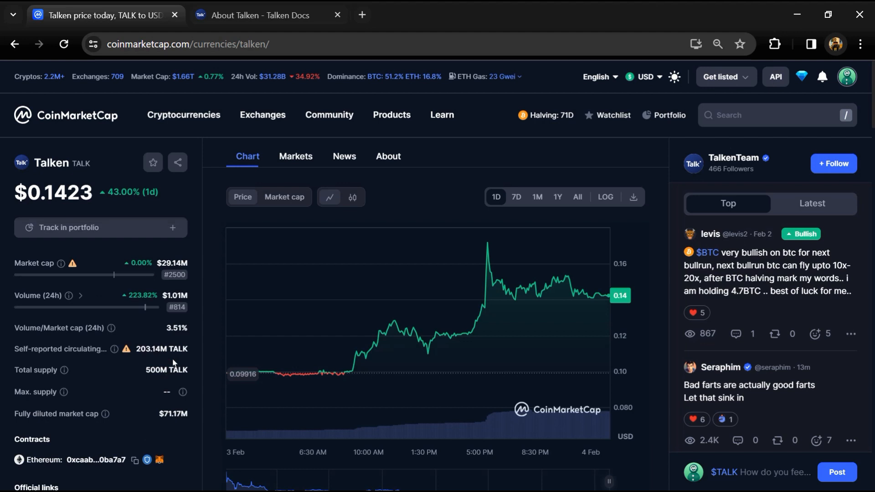
{"action": "double_click", "coordinate": [166, 369]}
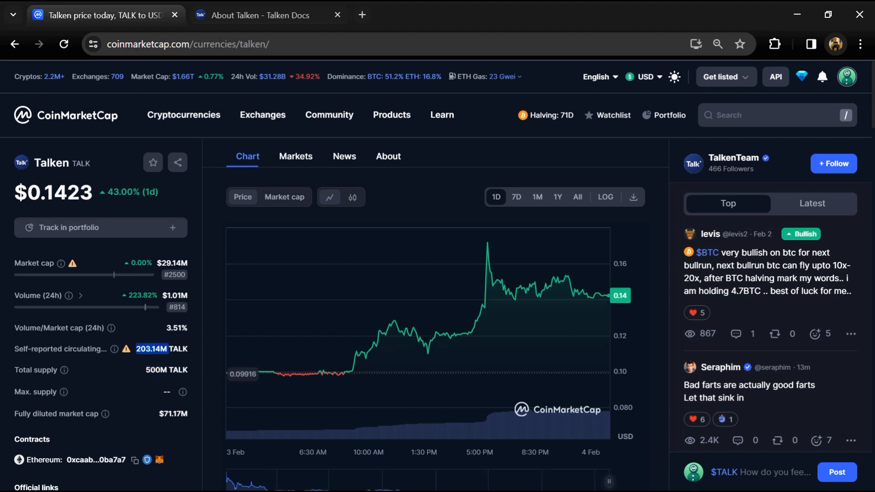
{"action": "mouse_move", "coordinate": [126, 393]}
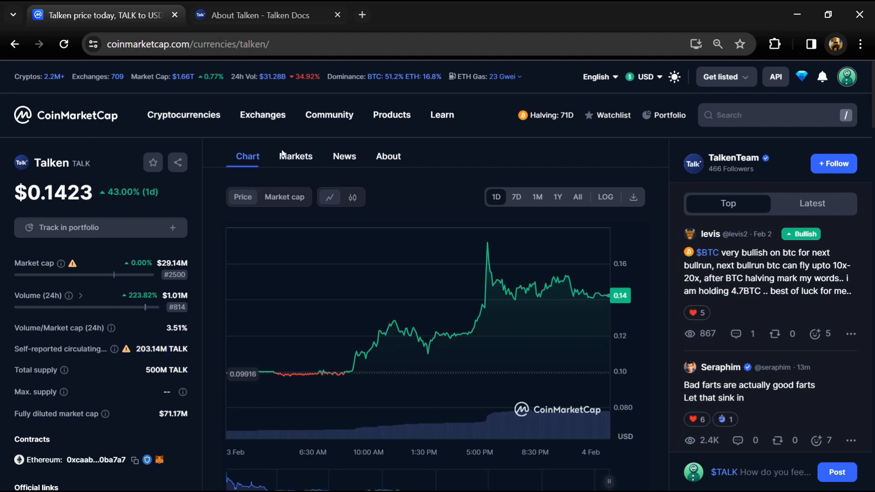
{"action": "left_click", "coordinate": [295, 156]}
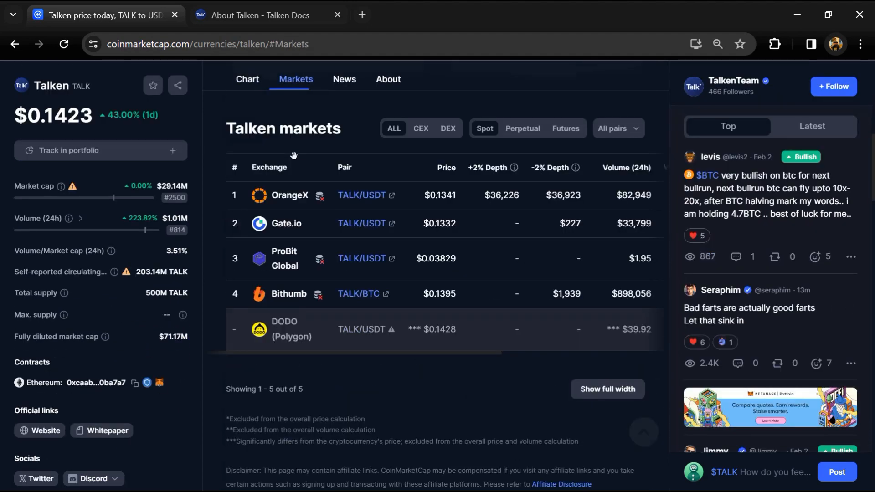
{"action": "mouse_move", "coordinate": [629, 372]}
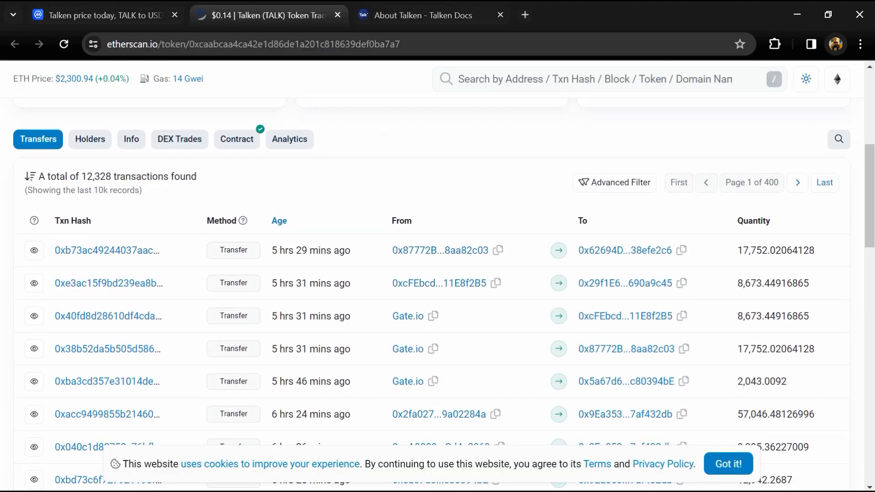
- Review Etherscan's TALK holders list and highlight Gate.io's 0.3180% share of supply
{"action": "left_click", "coordinate": [89, 139]}
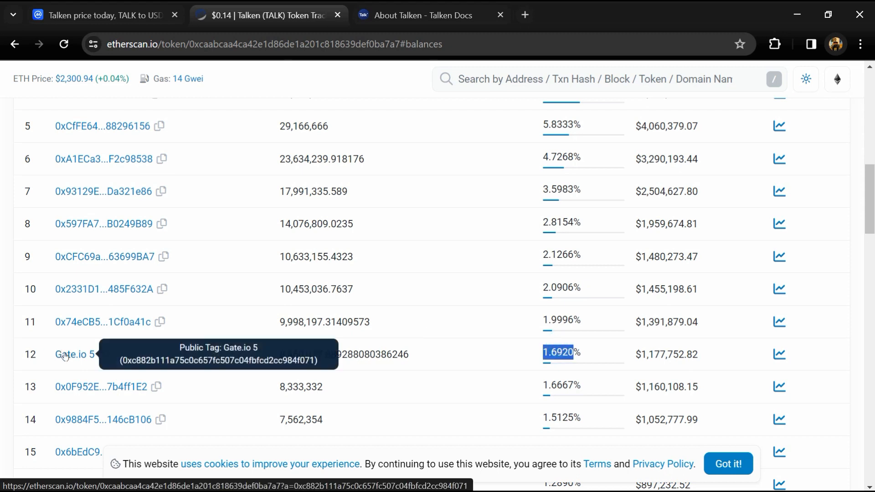
{"action": "scroll", "scroll_direction": "down", "scroll_amount": 3}
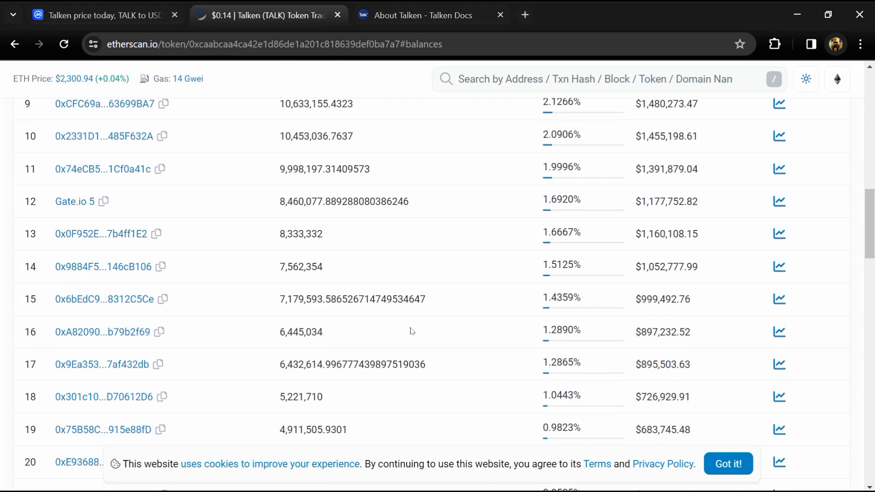
{"action": "scroll", "scroll_direction": "down", "scroll_amount": 3}
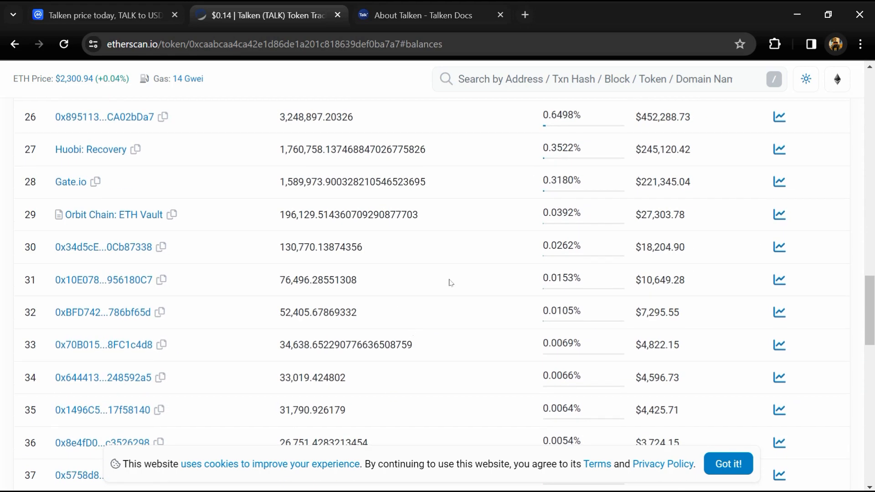
{"action": "double_click", "coordinate": [558, 181]}
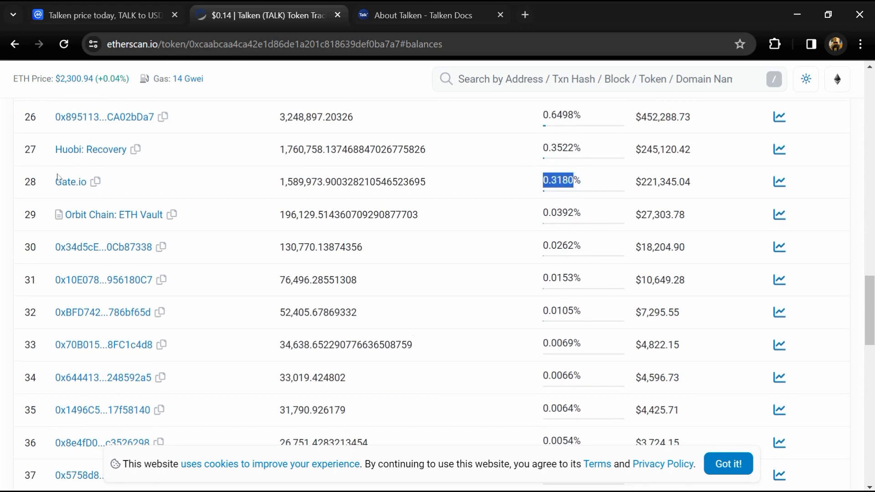
{"action": "mouse_move", "coordinate": [77, 181]}
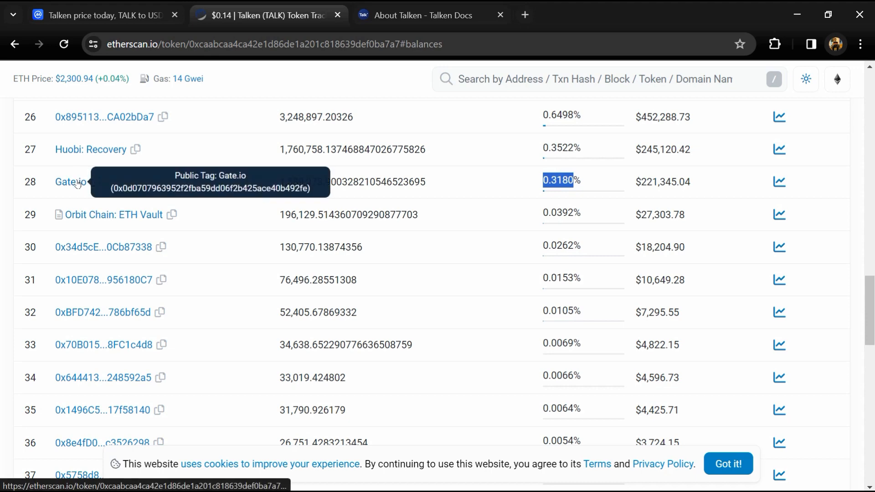
{"action": "mouse_move", "coordinate": [490, 199]}
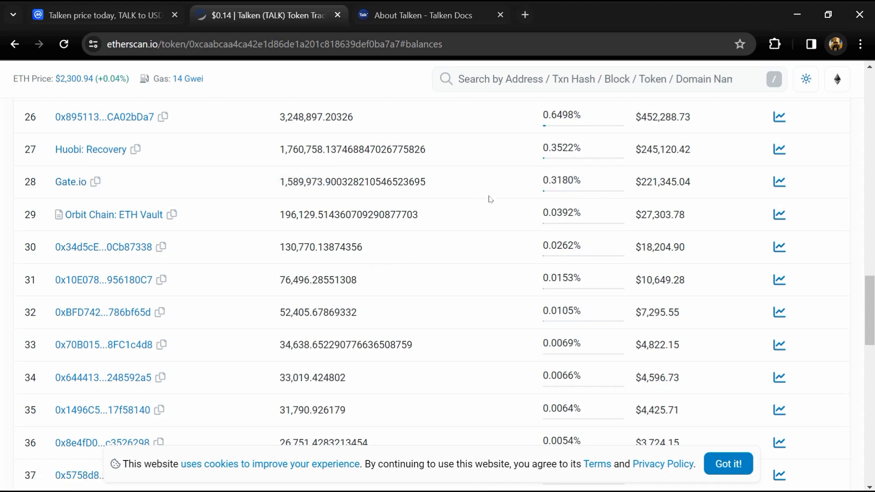